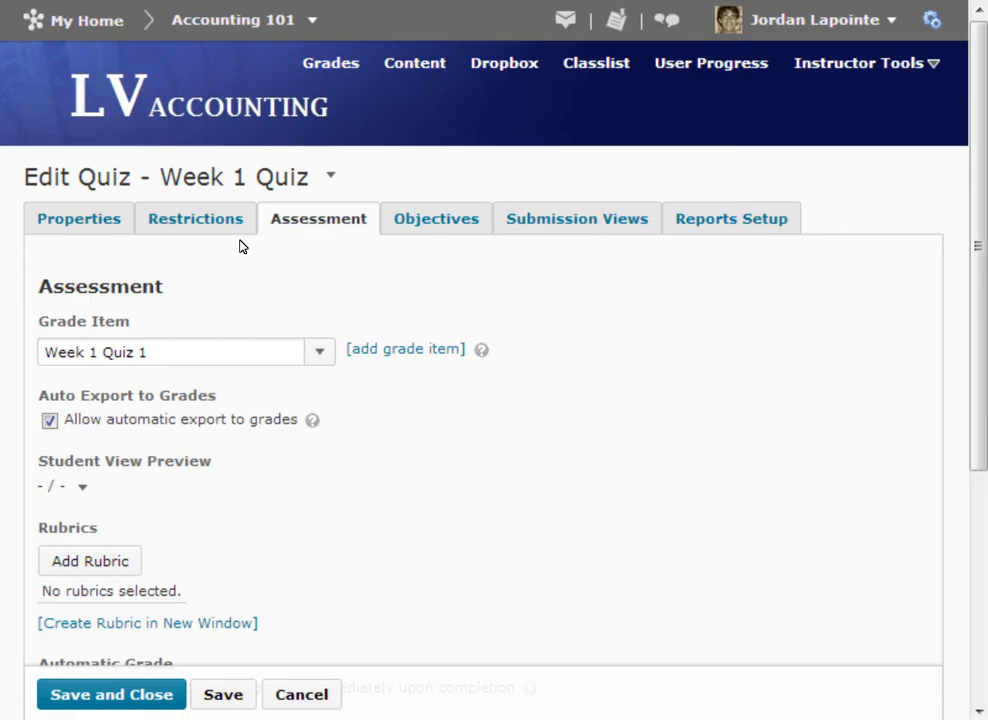
Step: Switch the Week 1 Quiz editor to its Objectives section
click(435, 218)
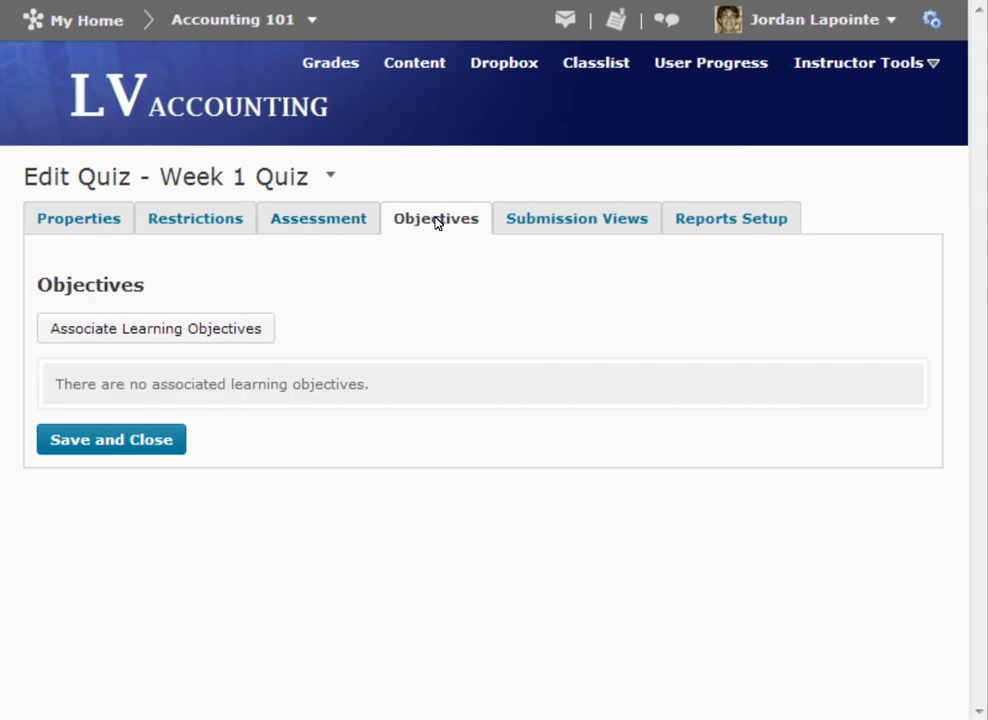
mouse_move(435, 218)
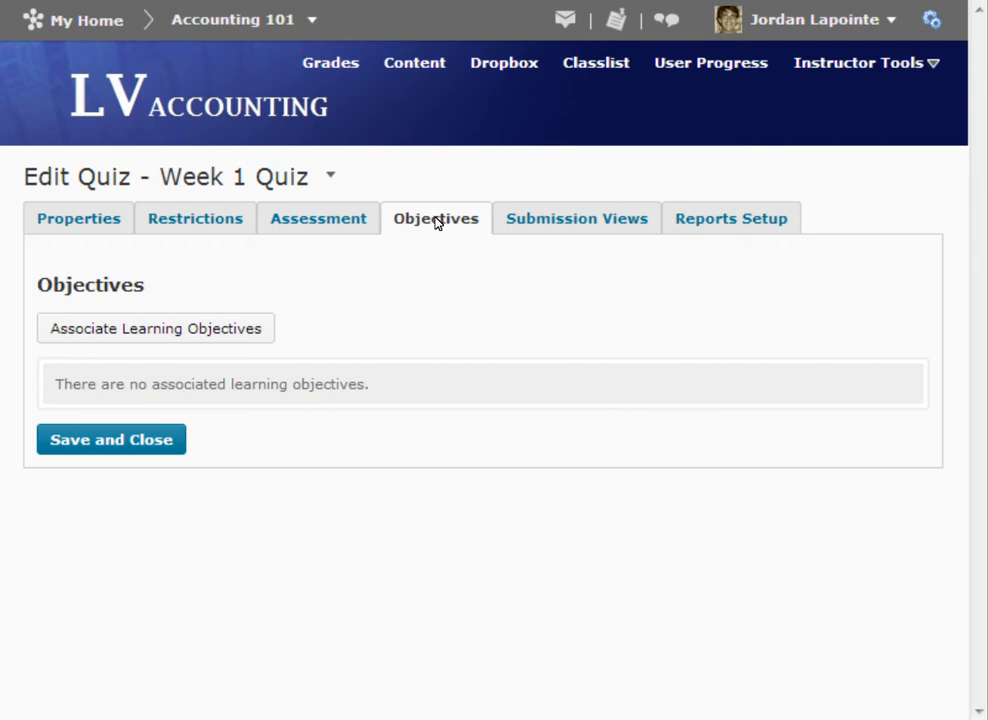
Step: Associate the learning objective 'Explain and describe the differences' with the Week 1 Quiz
click(155, 328)
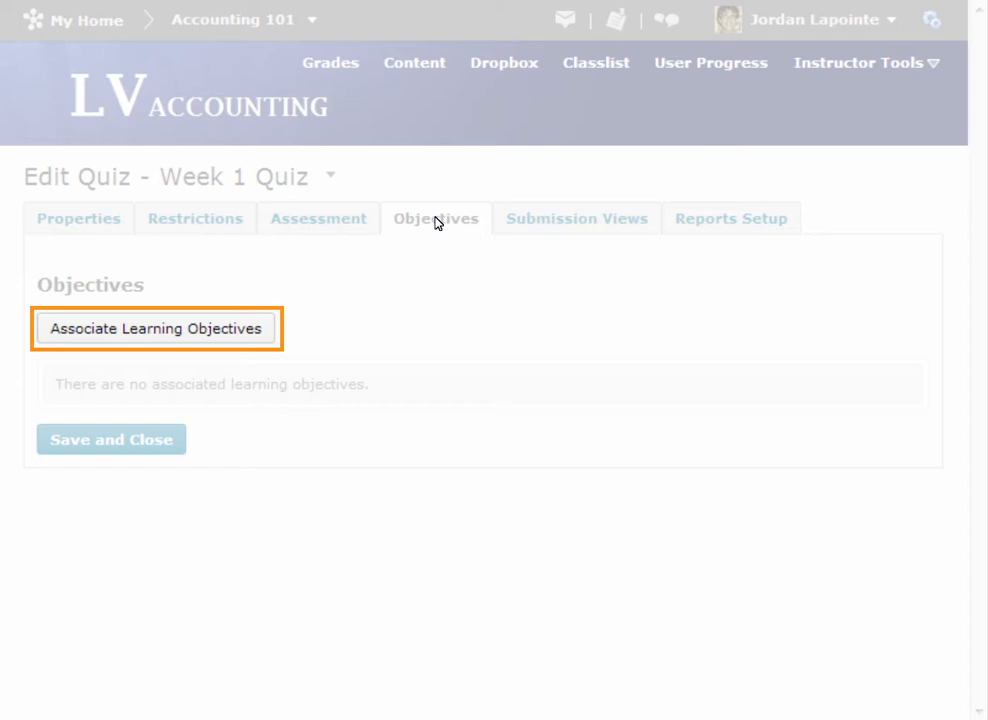
click(156, 328)
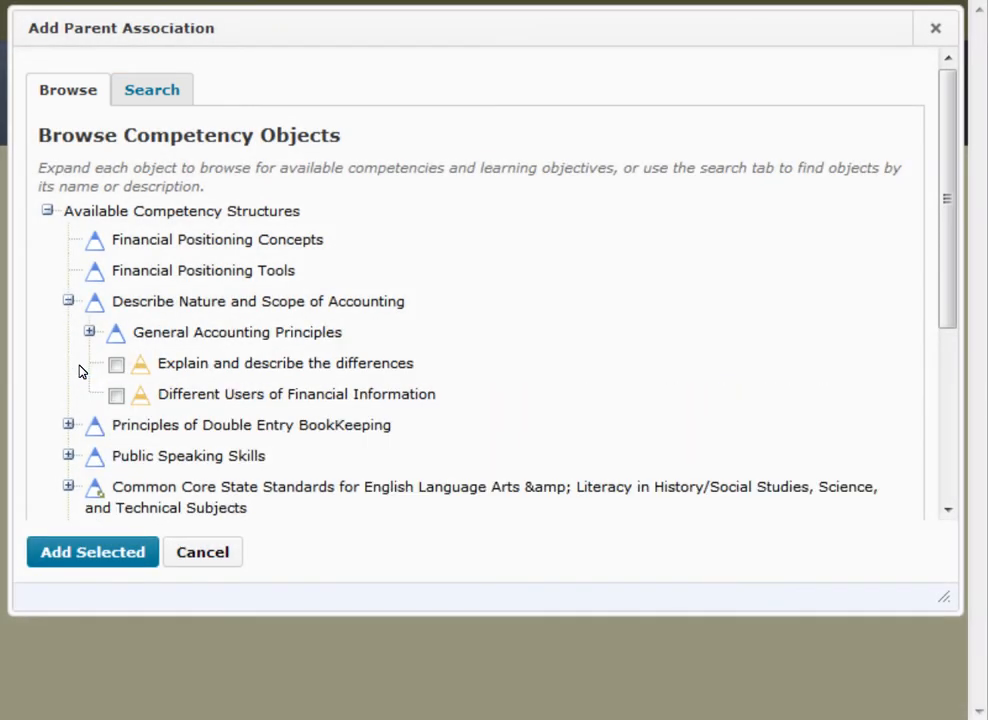
click(89, 332)
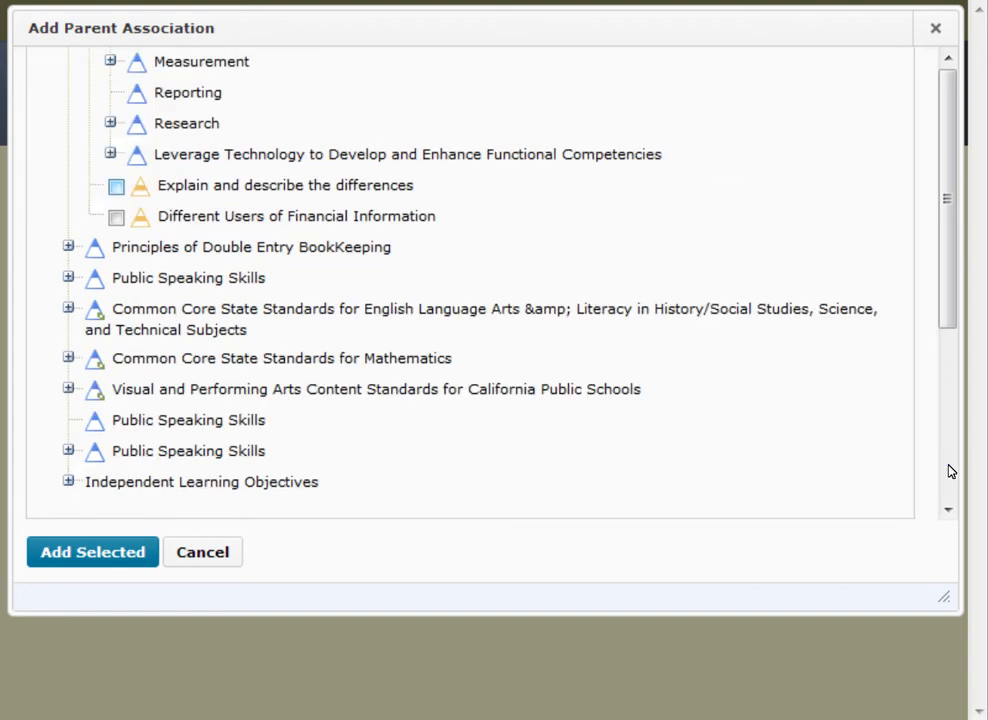
click(285, 185)
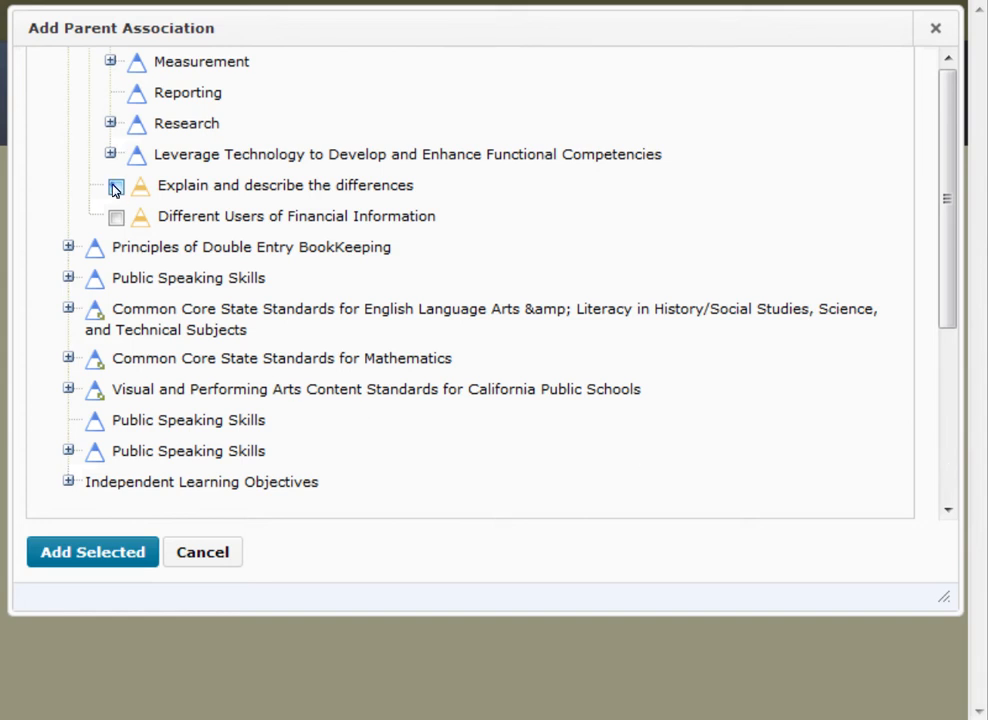
click(116, 186)
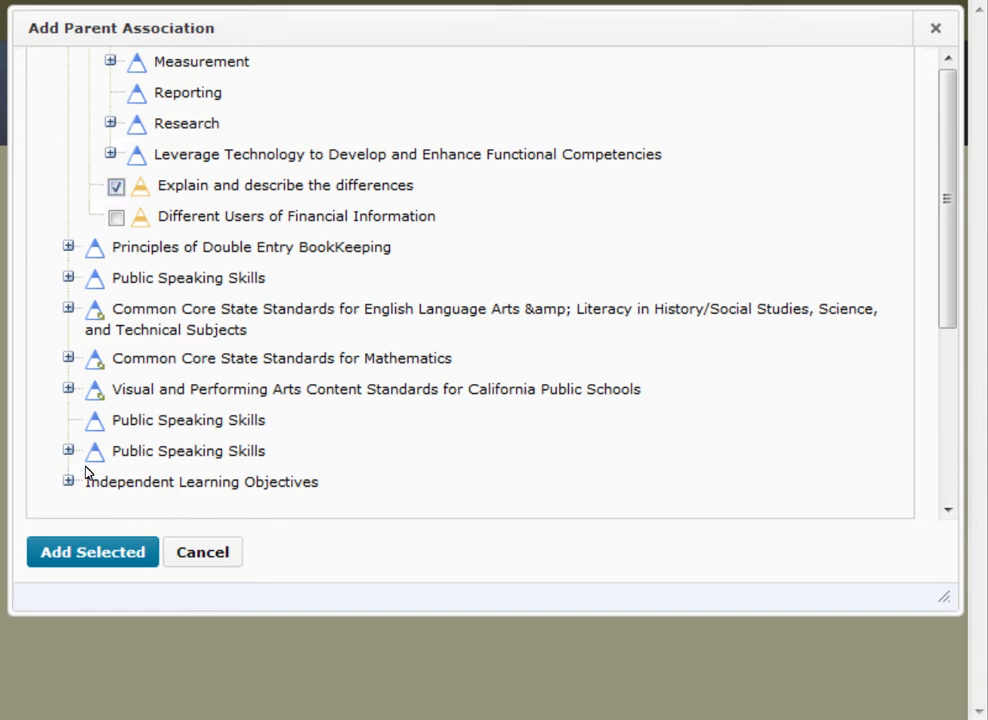
click(92, 551)
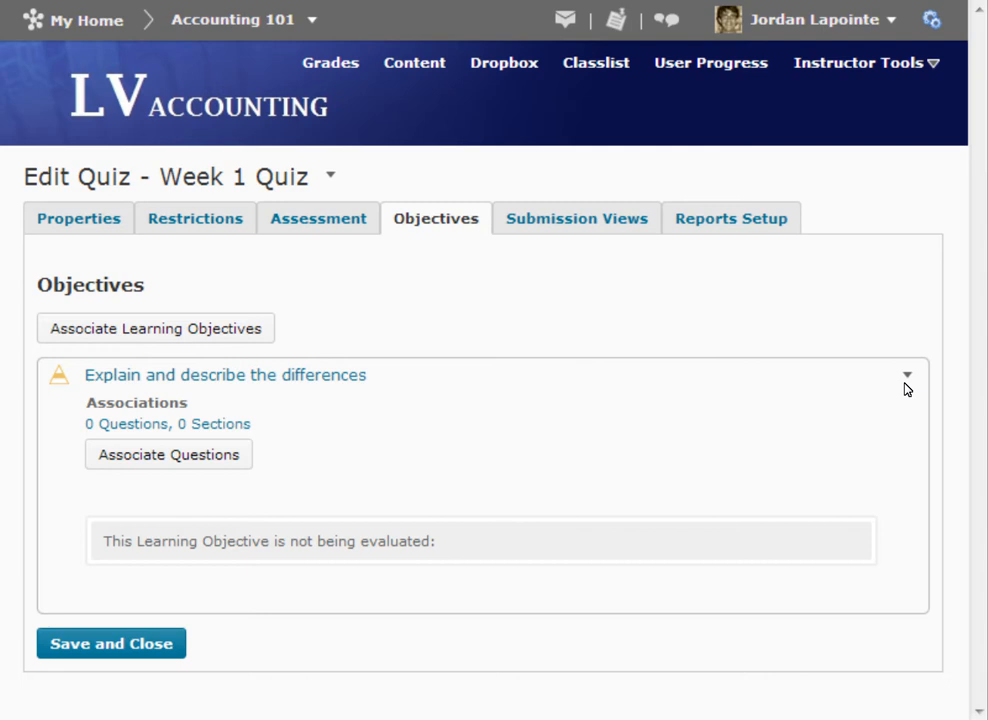
Step: Start a Rubric-type assessment for the objective, then cancel it
click(906, 375)
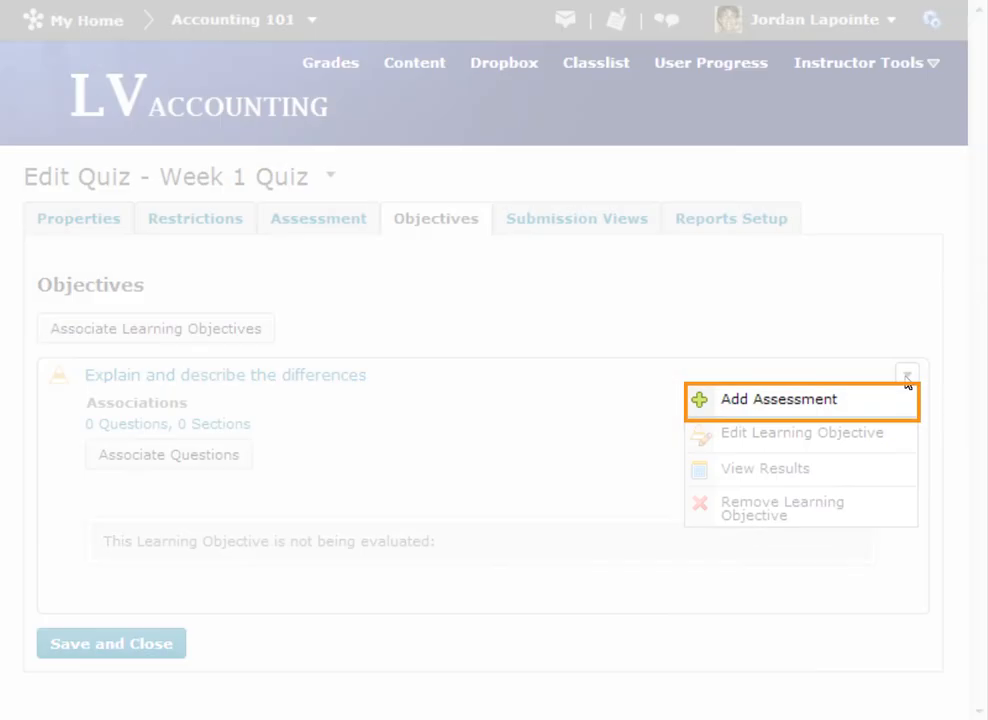
click(778, 398)
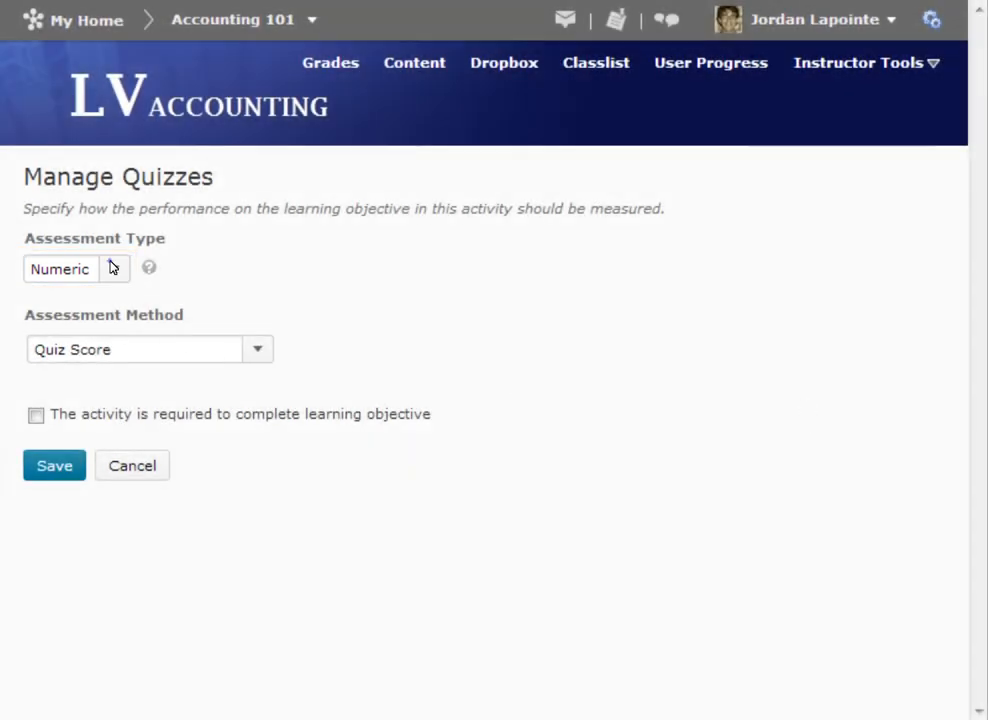
click(113, 269)
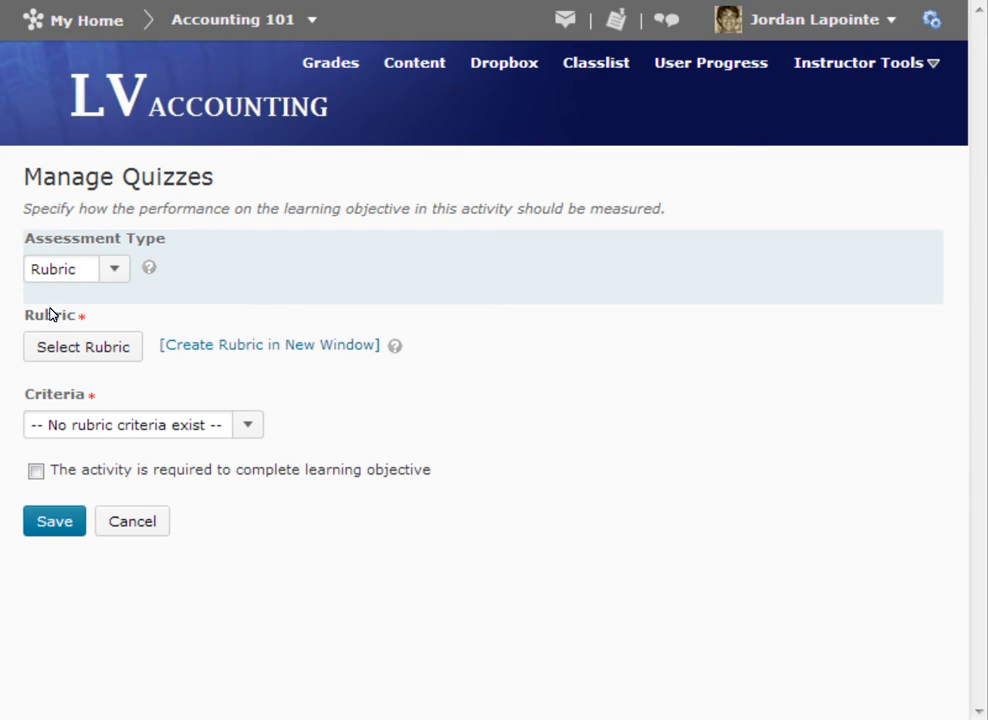
mouse_move(135, 521)
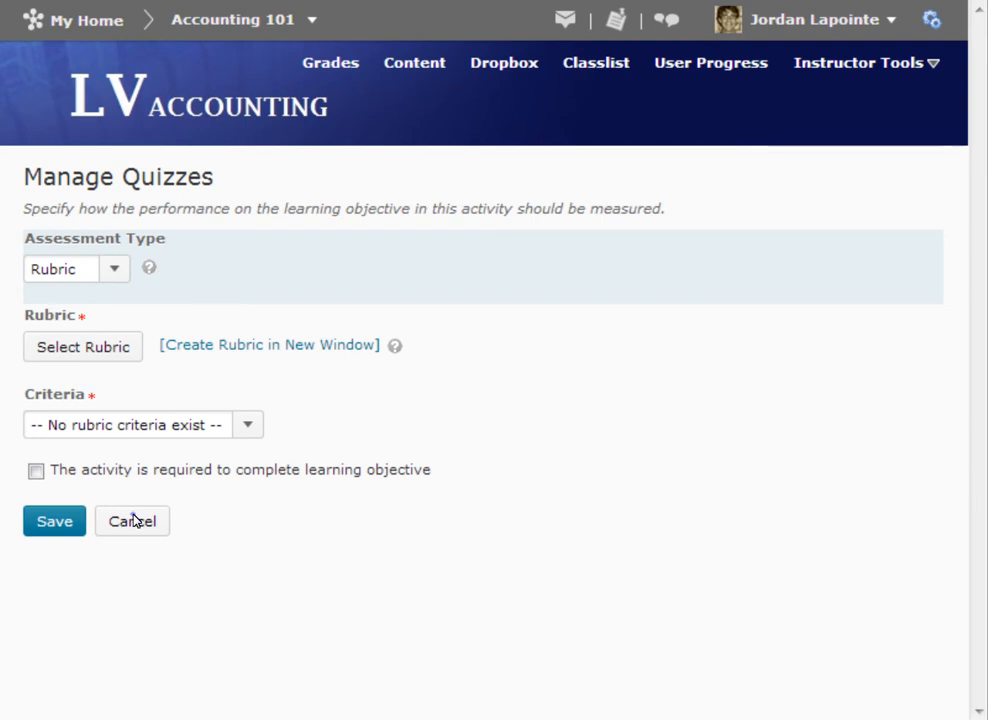
click(132, 521)
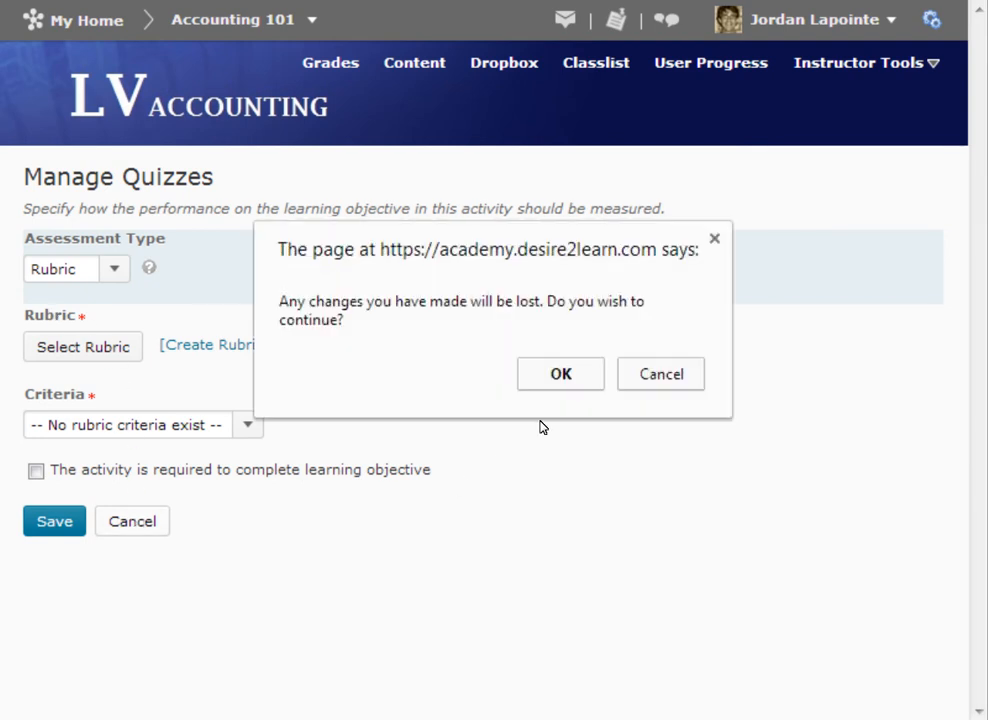
Step: Confirm discarding the assessment and begin associating questions with the objective
click(560, 373)
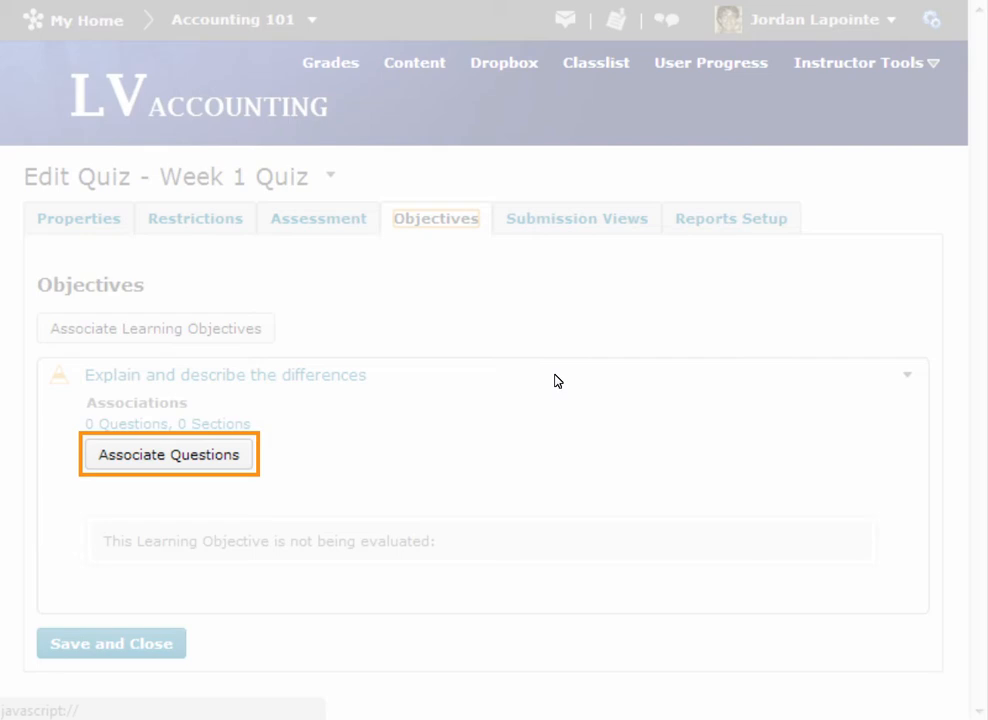
click(169, 454)
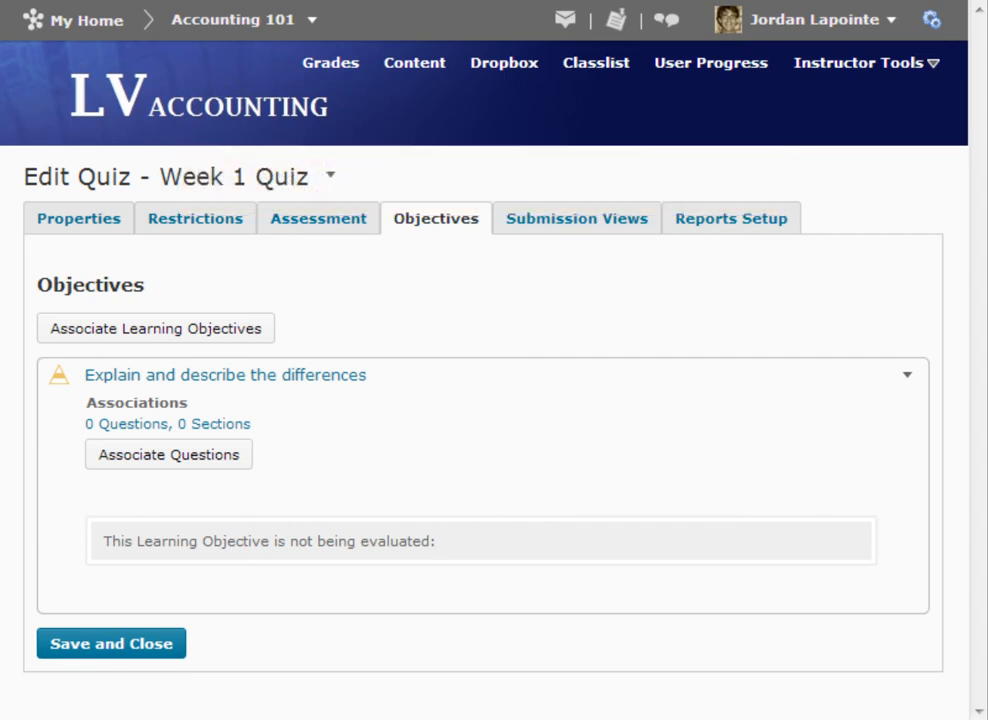
mouse_move(862, 613)
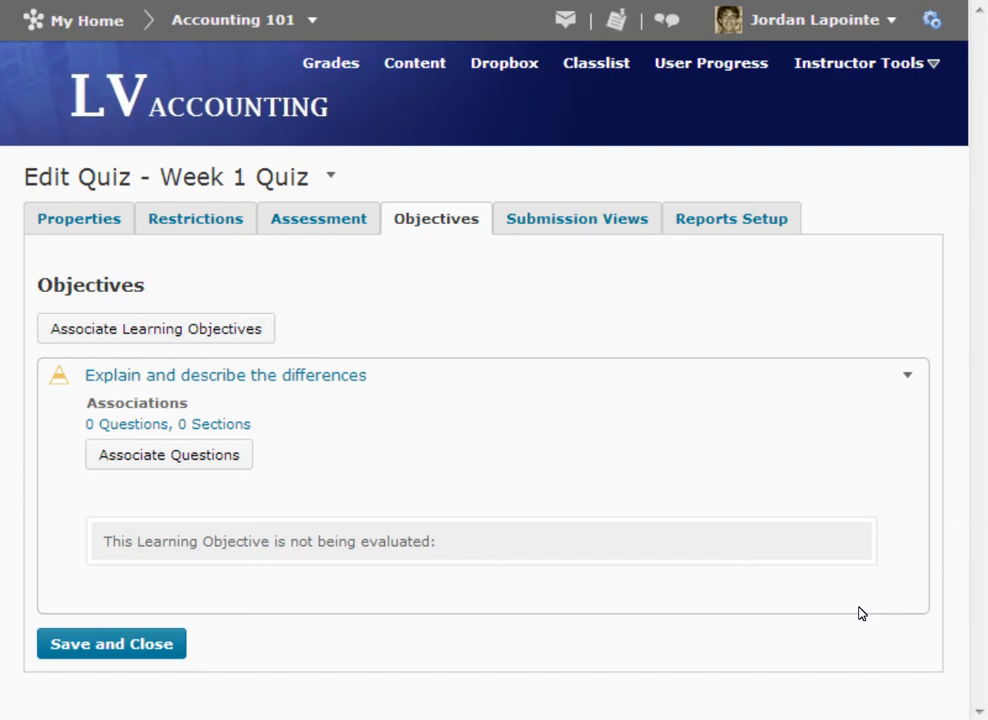
Step: Set the Week 1 Quiz default submission view to show questions with user responses, and save
click(577, 218)
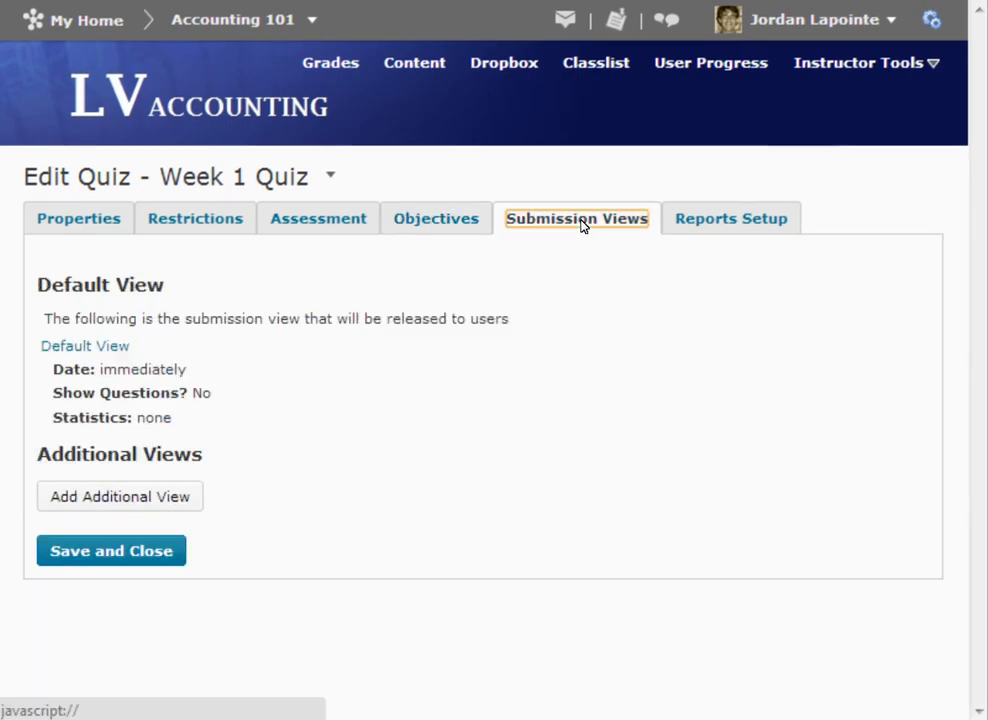
click(85, 345)
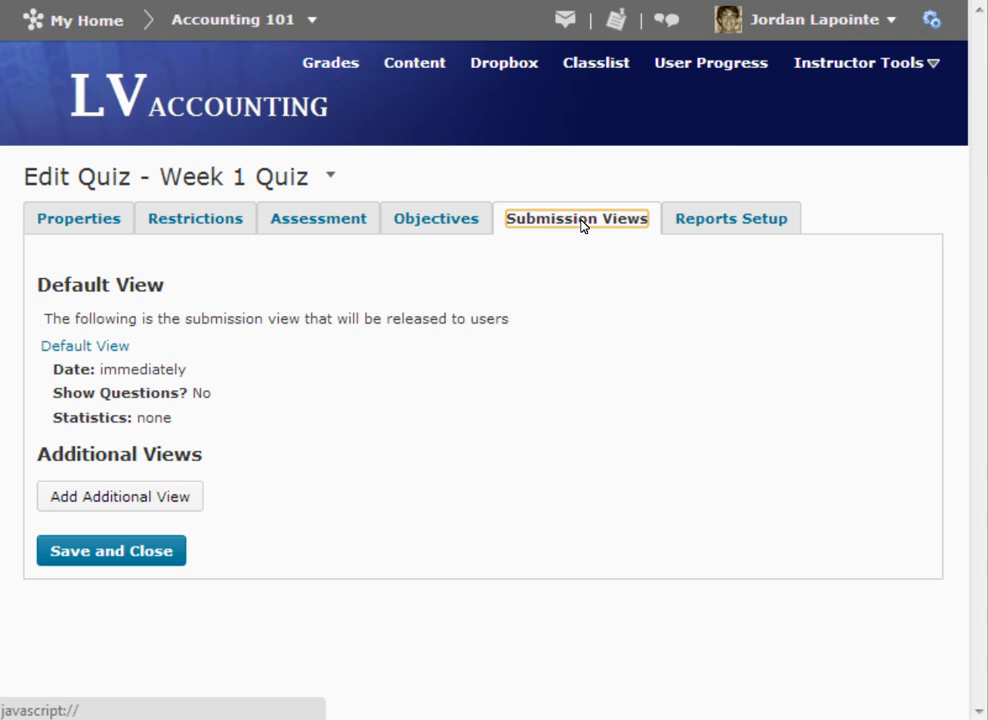
mouse_move(100, 320)
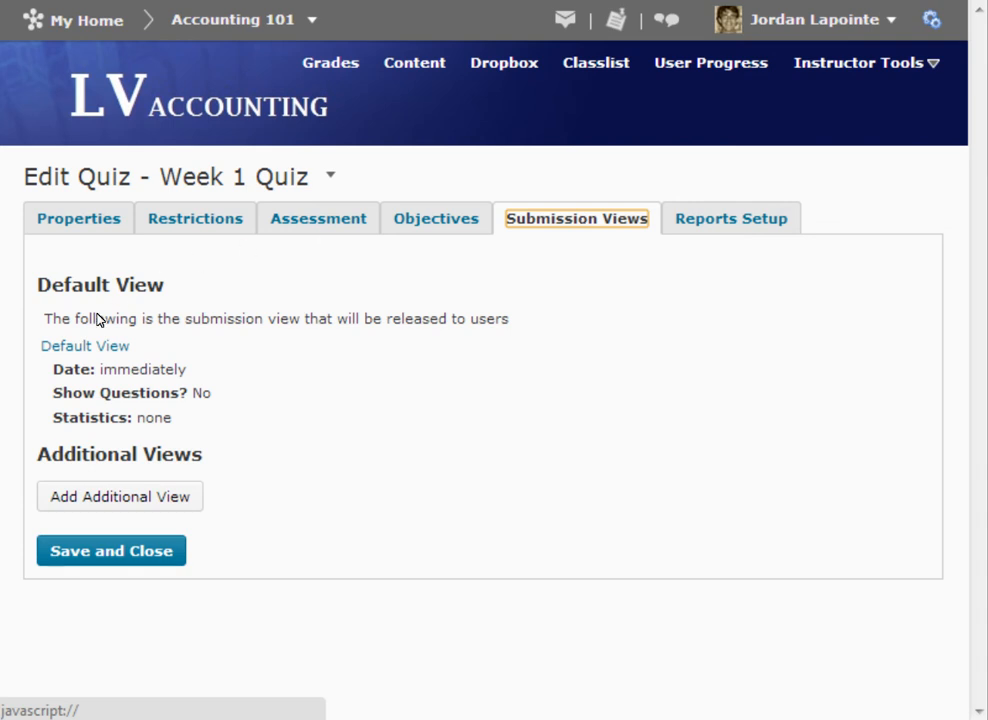
click(119, 496)
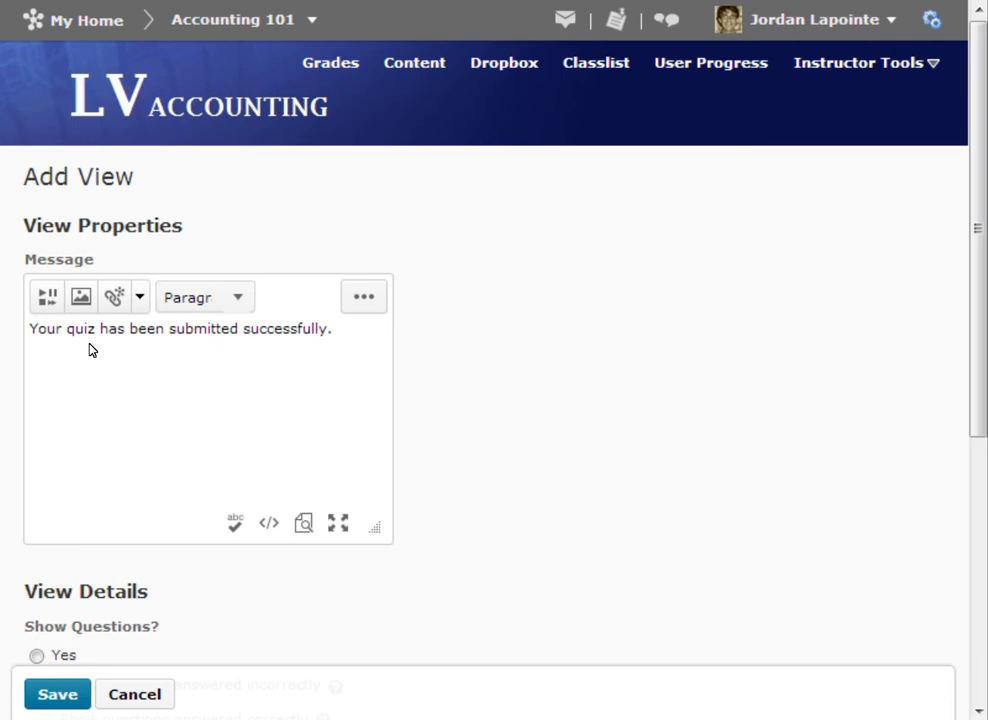
scroll(down, 3)
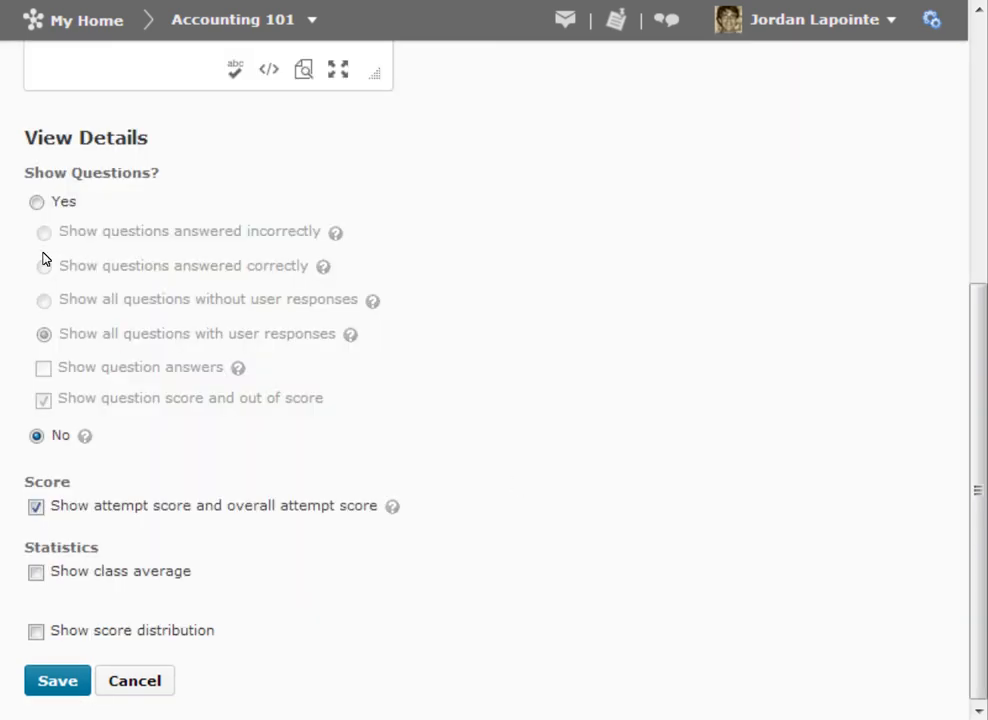
click(37, 201)
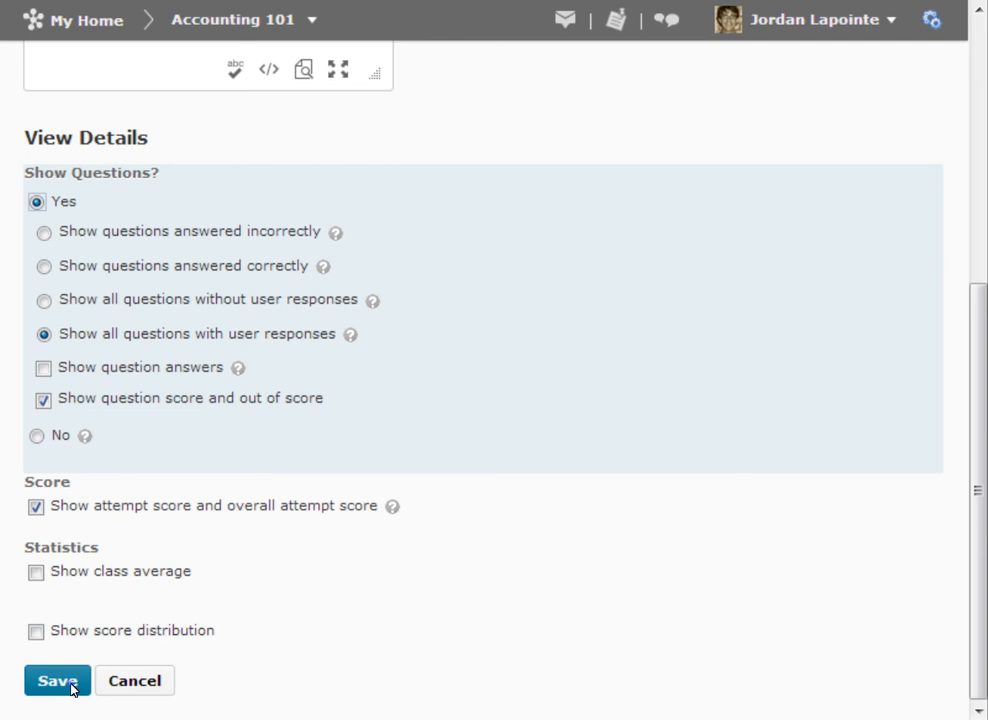
click(57, 680)
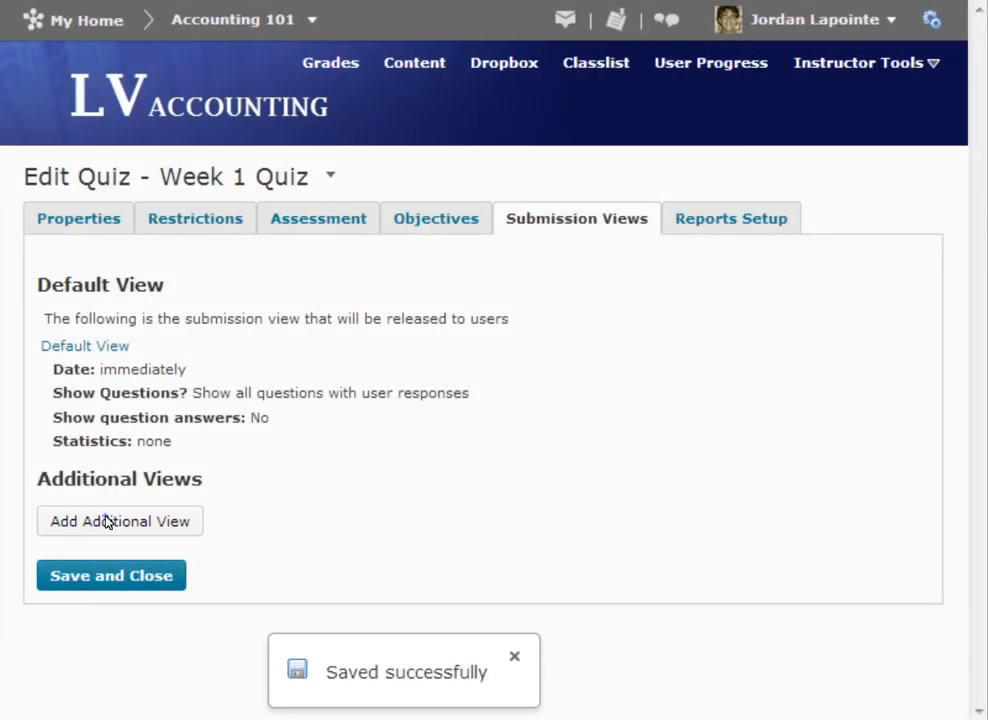
click(119, 521)
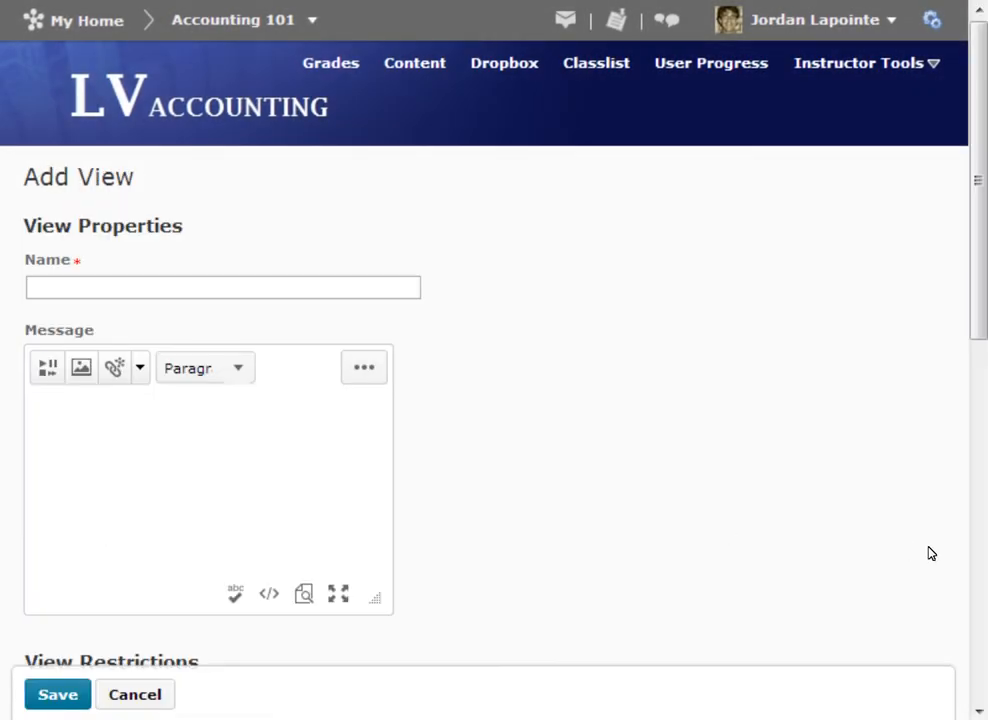
scroll(down, 3)
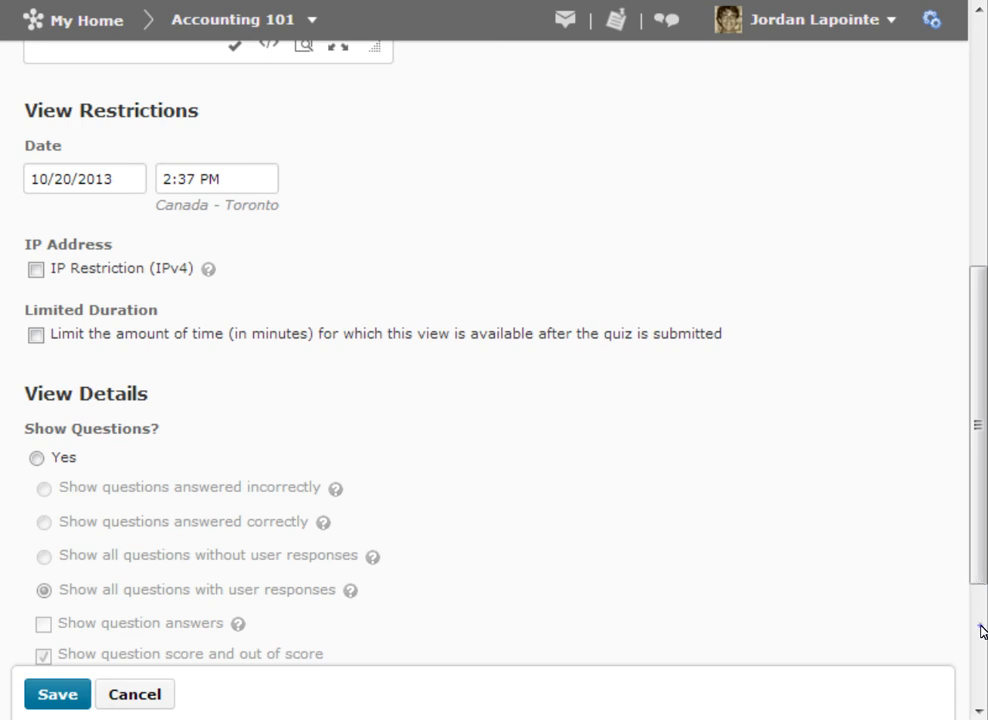
scroll(down, 3)
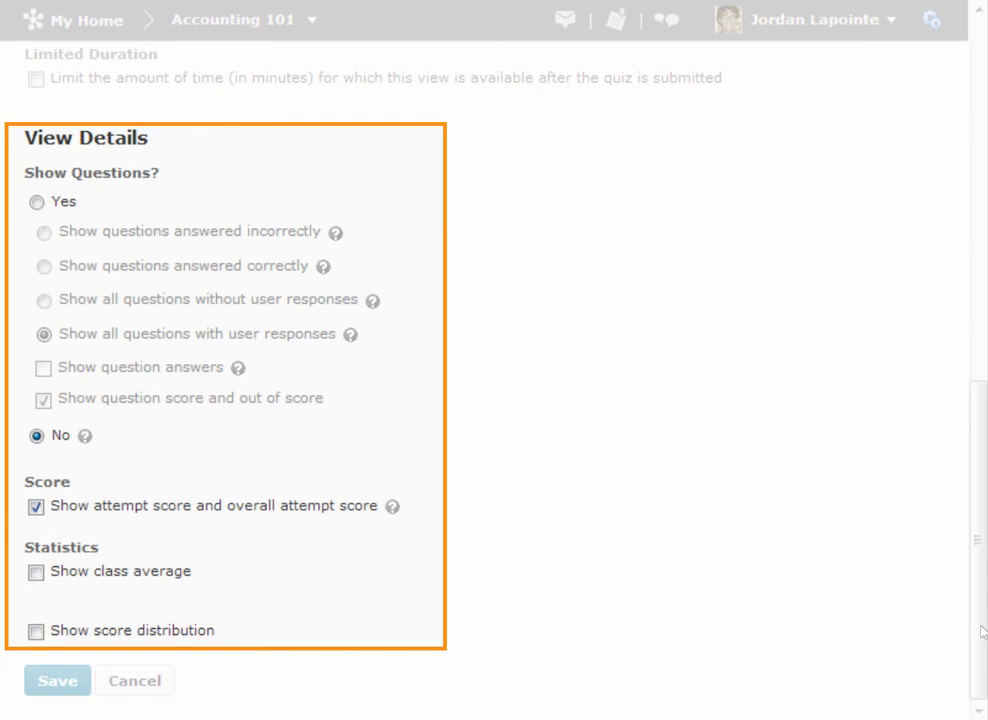
click(57, 681)
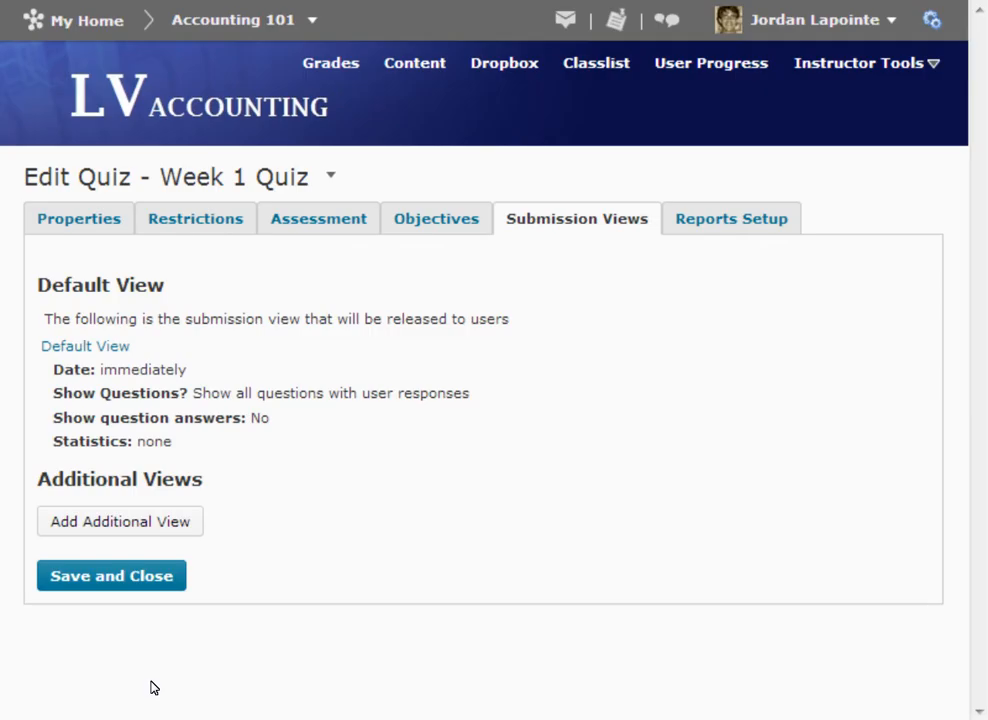
mouse_move(730, 221)
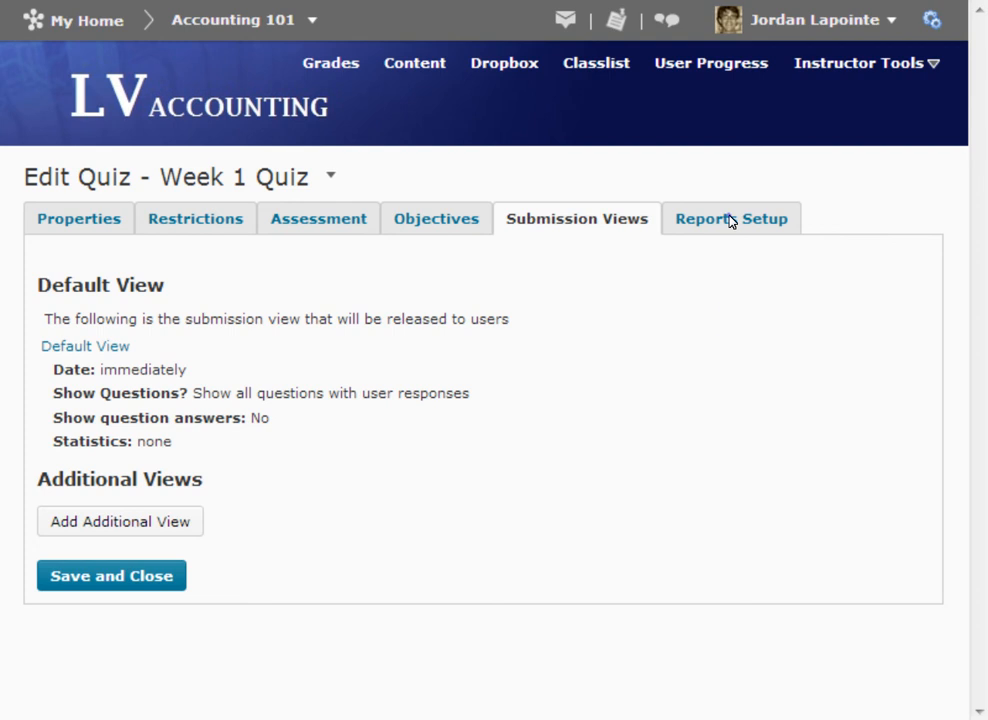
Step: Add a new quiz report named 'Weekly Quiz Report' under Reports Setup
click(731, 218)
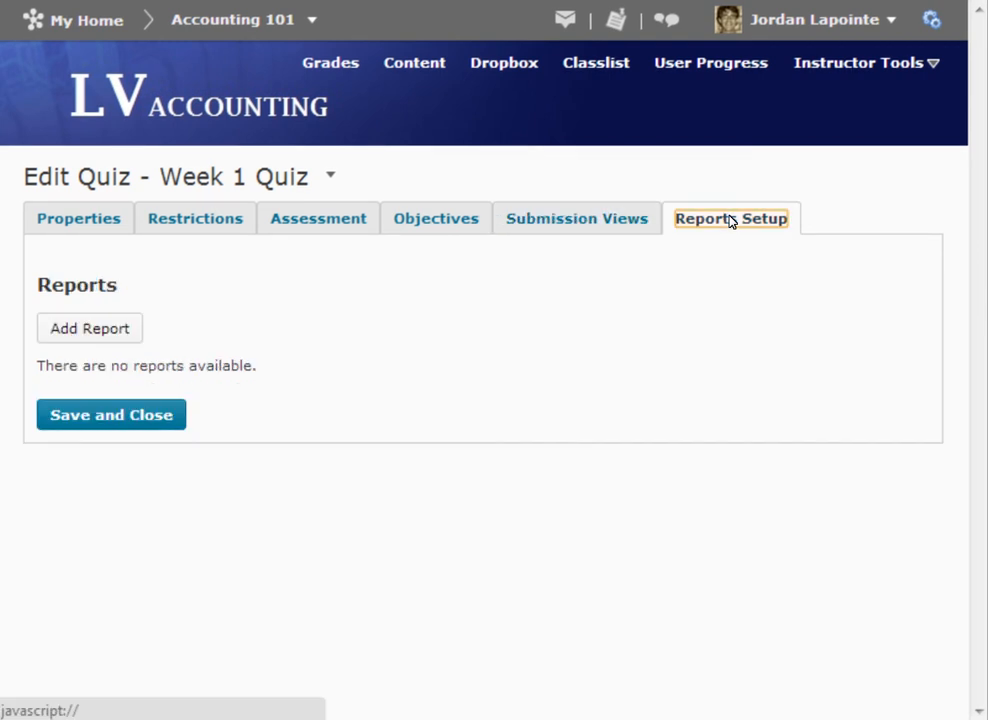
mouse_move(731, 218)
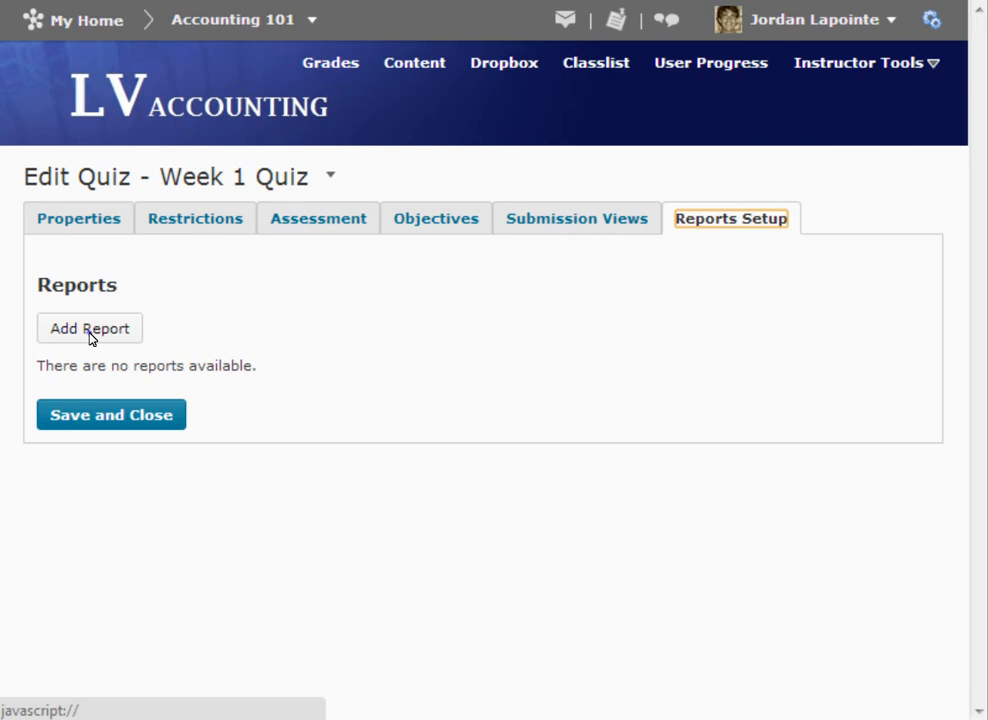
click(89, 328)
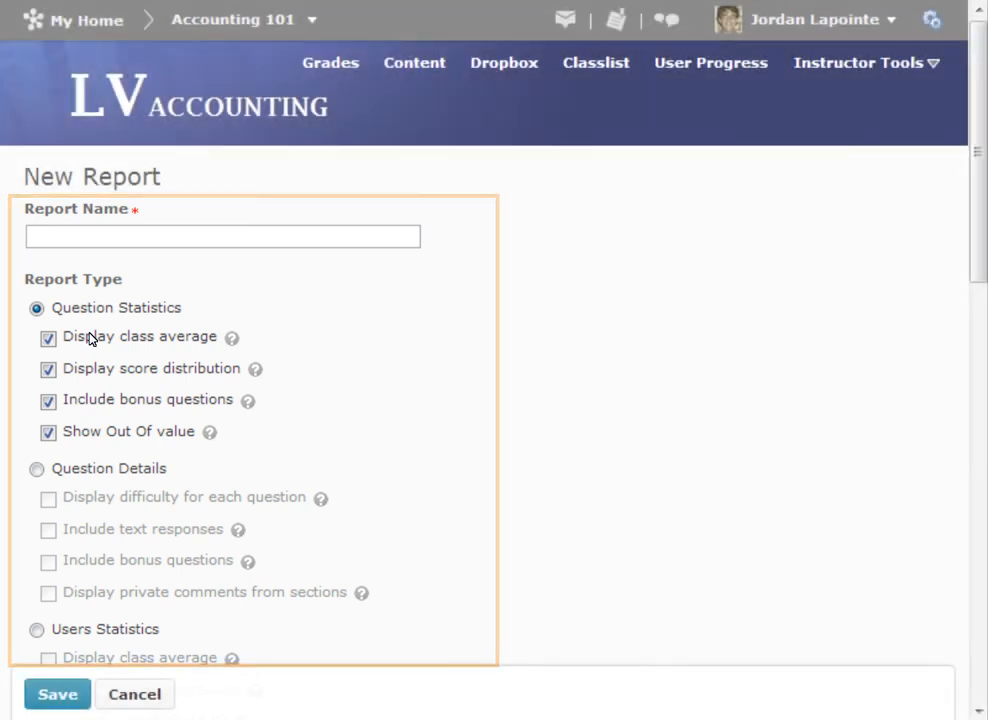
text(Weekly Quiz Report)
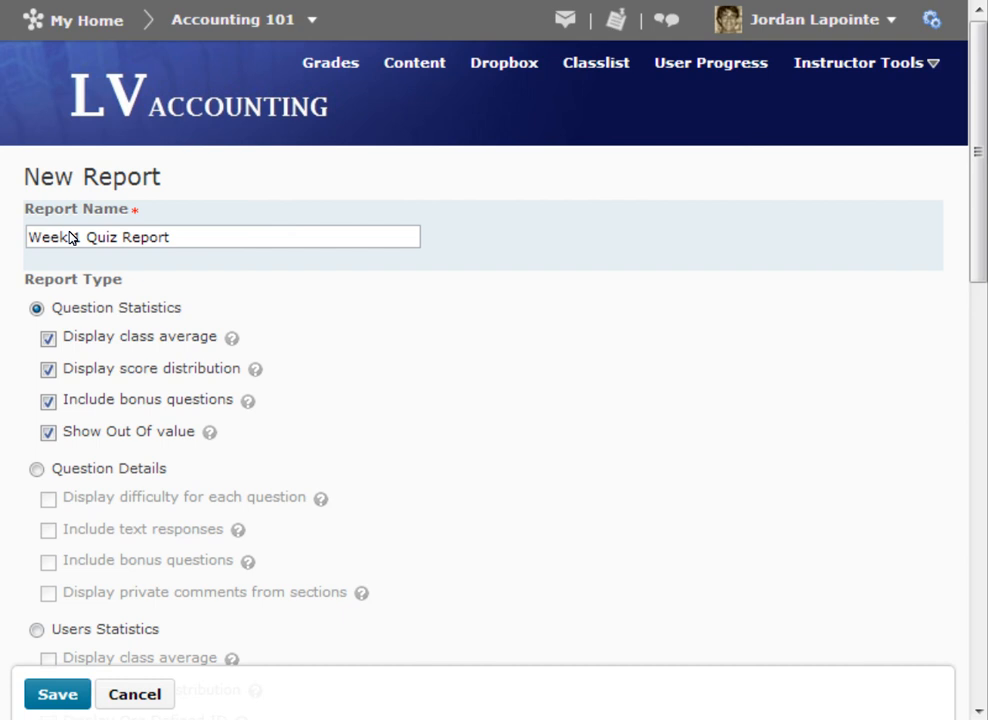
scroll(down, 3)
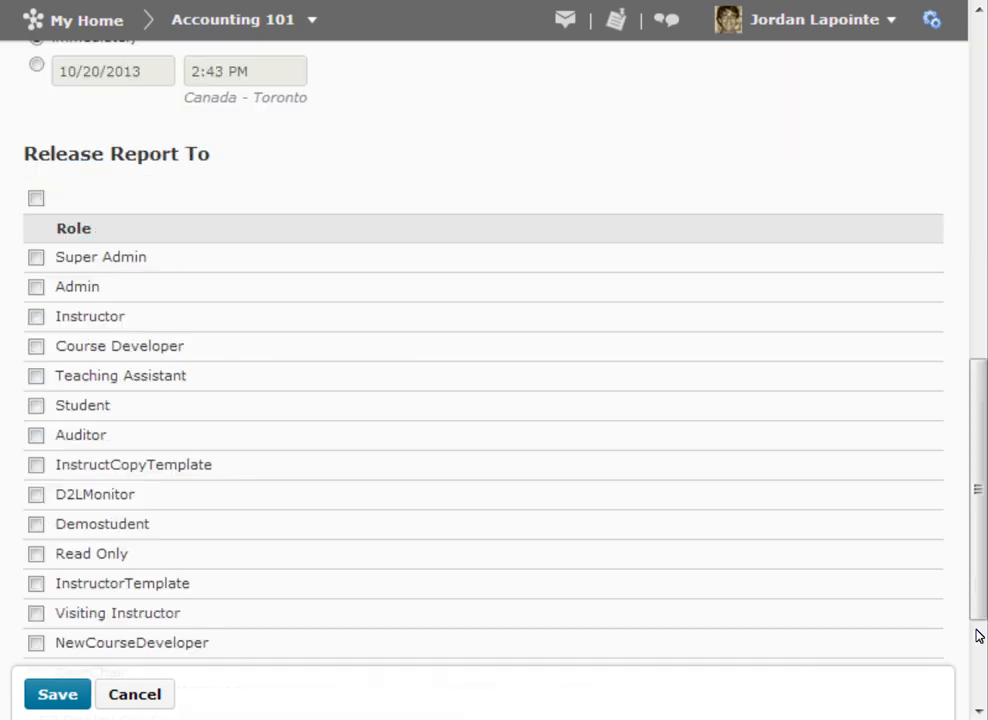